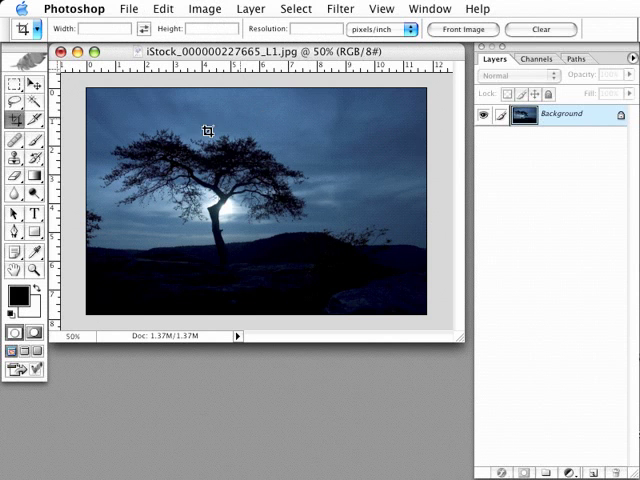
{"action": "mouse_move", "coordinate": [108, 116]}
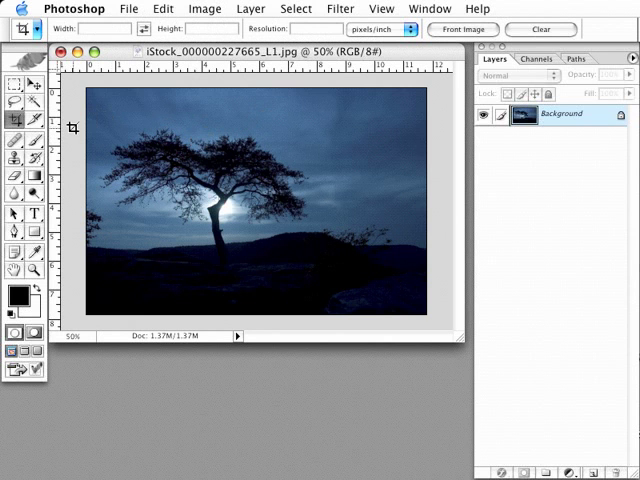
- Mark a wide, thin crop marquee across the moonlit tree to keep a panoramic strip
{"action": "left_click_drag", "start_coordinate": [90, 136], "coordinate": [104, 166]}
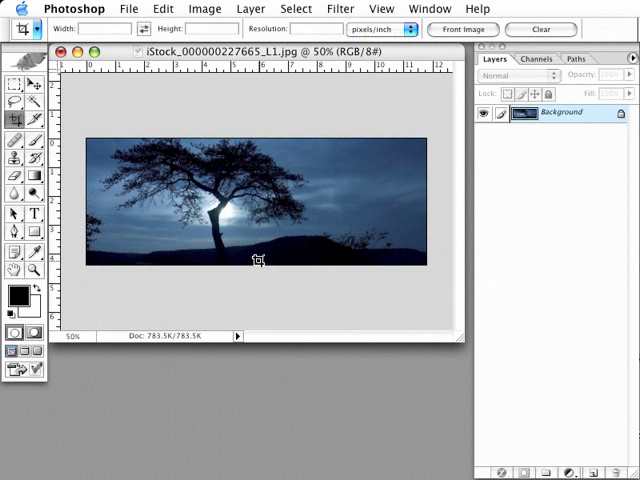
{"action": "mouse_move", "coordinate": [80, 130]}
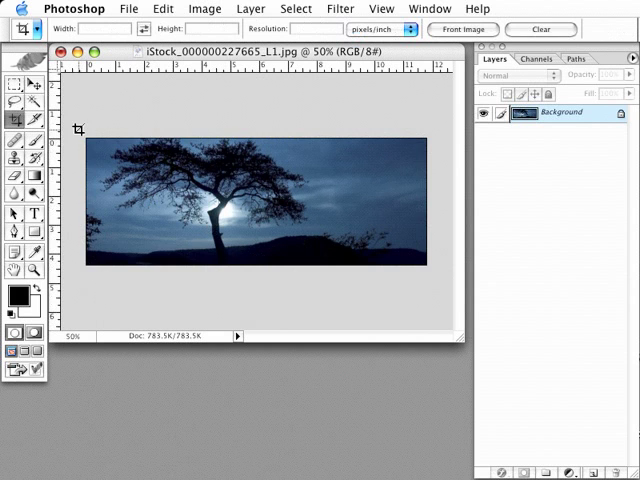
- Extend a crop box past the photo edges to add blank canvas, mostly below the strip
{"action": "left_click_drag", "start_coordinate": [90, 150], "coordinate": [420, 264]}
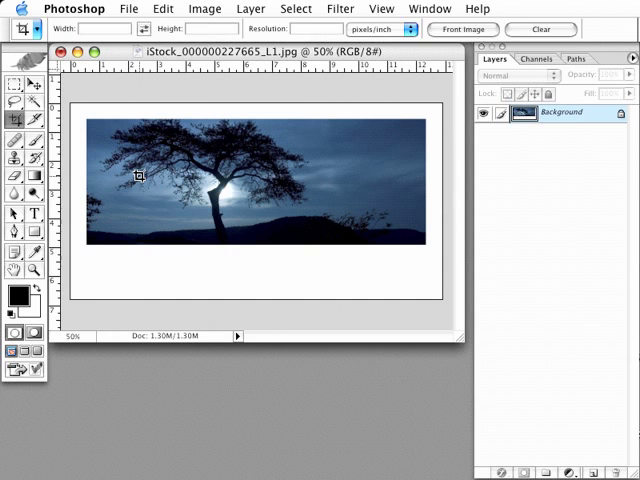
- Add the caption 'The Big B' as a text layer in the space beneath the panorama
{"action": "left_click", "coordinate": [248, 272]}
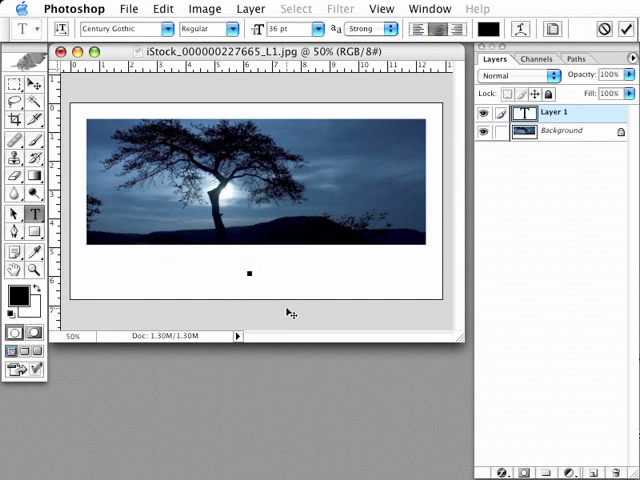
{"action": "type", "text": "The Big B"}
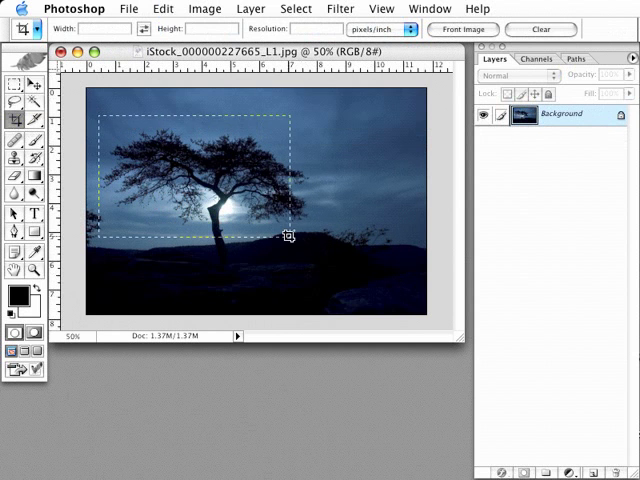
- Set the crop shield colour to a dusky red-brown so the area outside the crop is tinted
{"action": "left_click", "coordinate": [288, 236]}
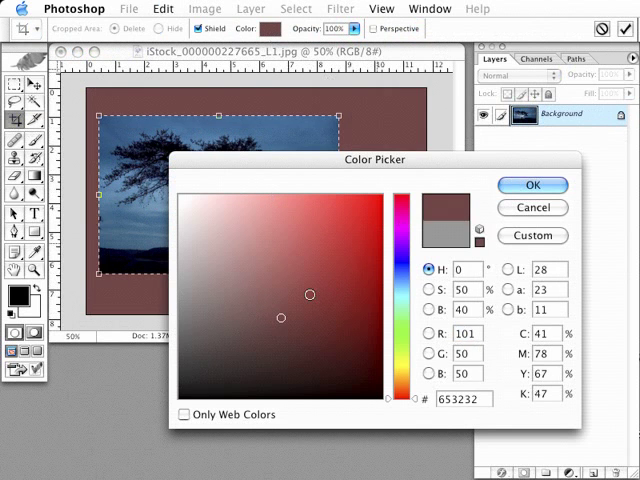
{"action": "left_click", "coordinate": [532, 184]}
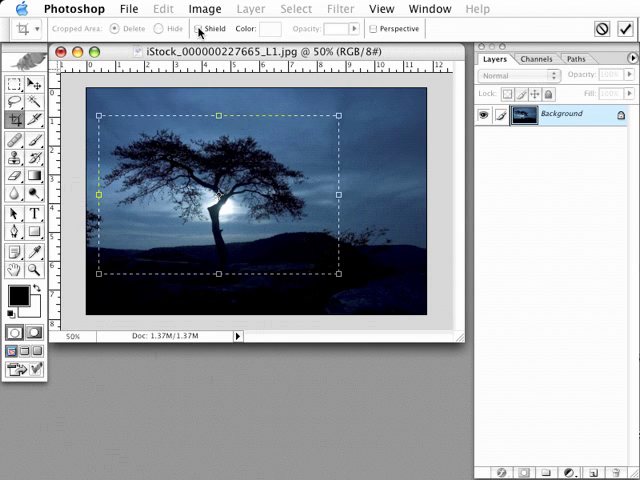
- Enable the crop shield at 100% opacity with a mid-gray (818181) colour
{"action": "left_click", "coordinate": [198, 28]}
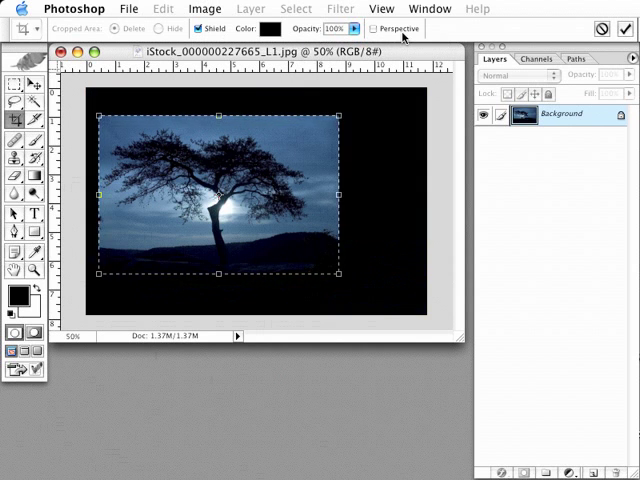
{"action": "mouse_move", "coordinate": [388, 28]}
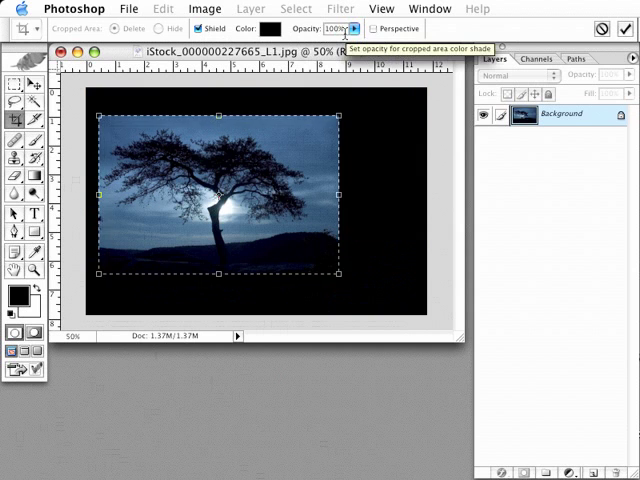
{"action": "left_click", "coordinate": [262, 28]}
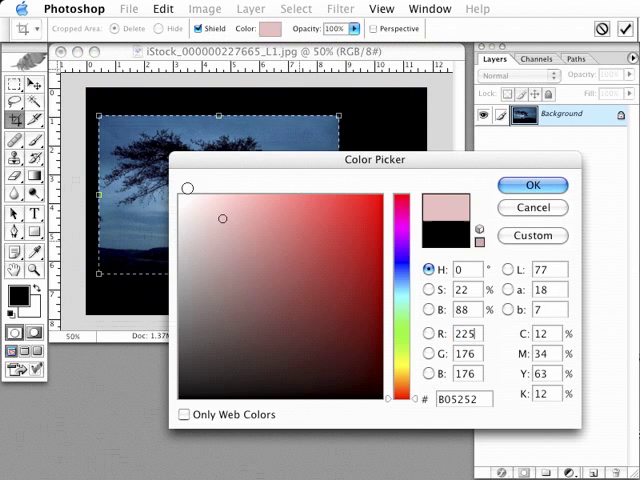
{"action": "left_click", "coordinate": [532, 184]}
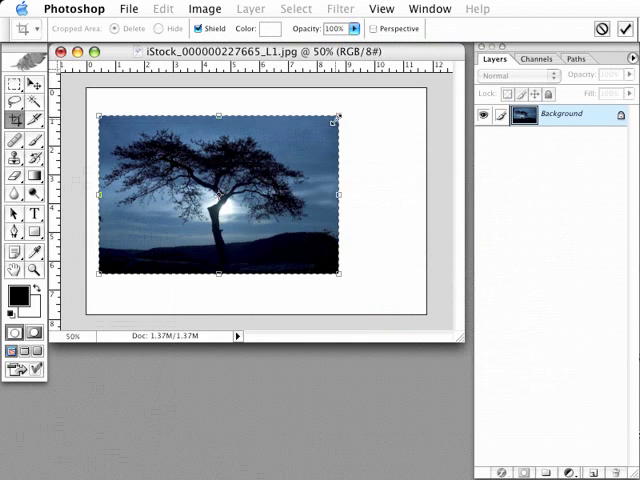
{"action": "left_click", "coordinate": [284, 28]}
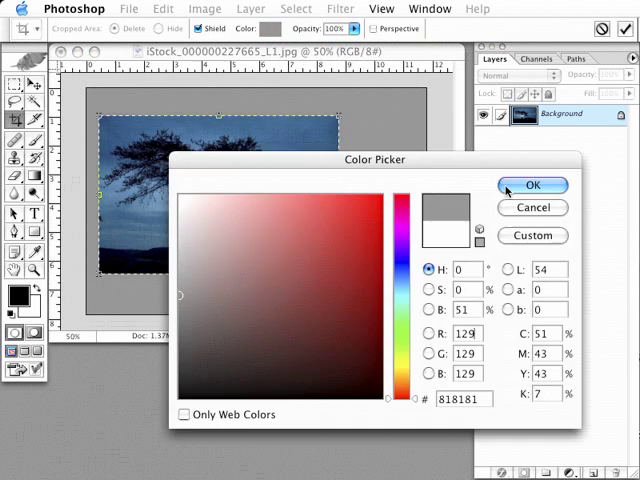
{"action": "left_click", "coordinate": [532, 184]}
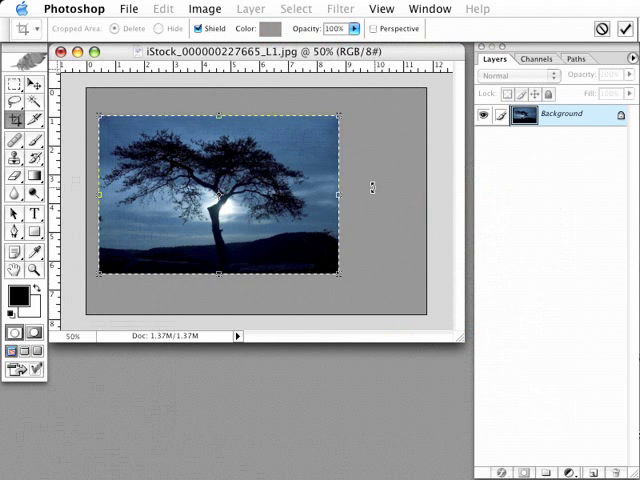